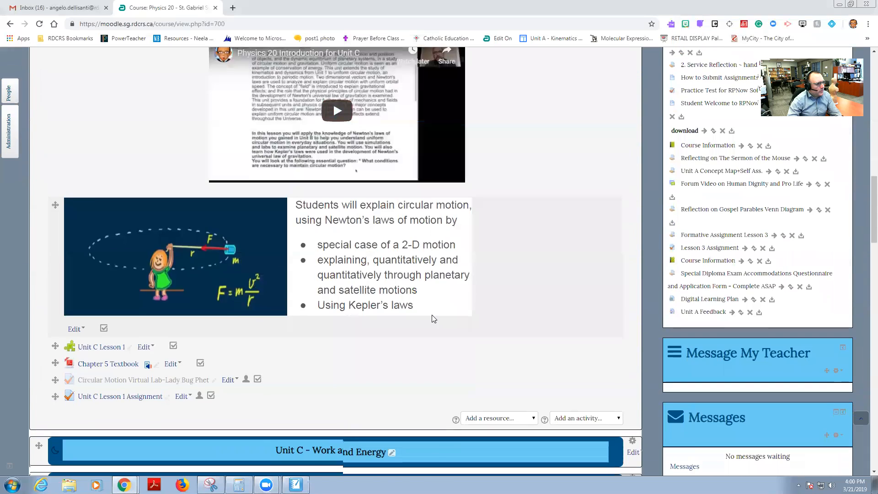
Scroll the circular-motion page until the jet engine image sits above the Screen Shade
scroll(down, 3)
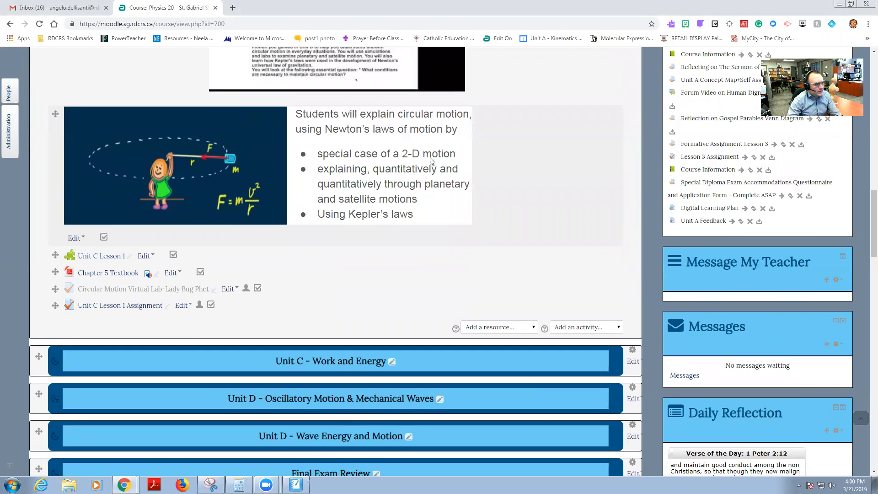
mouse_move(353, 133)
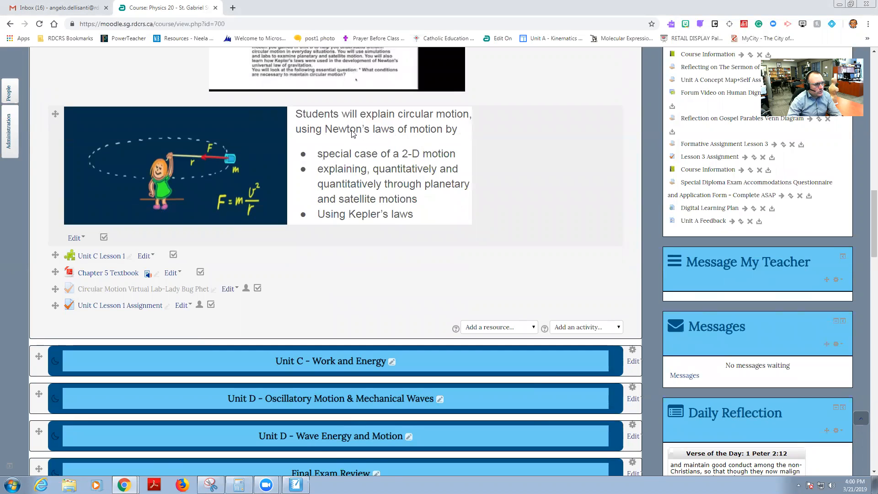
mouse_move(392, 137)
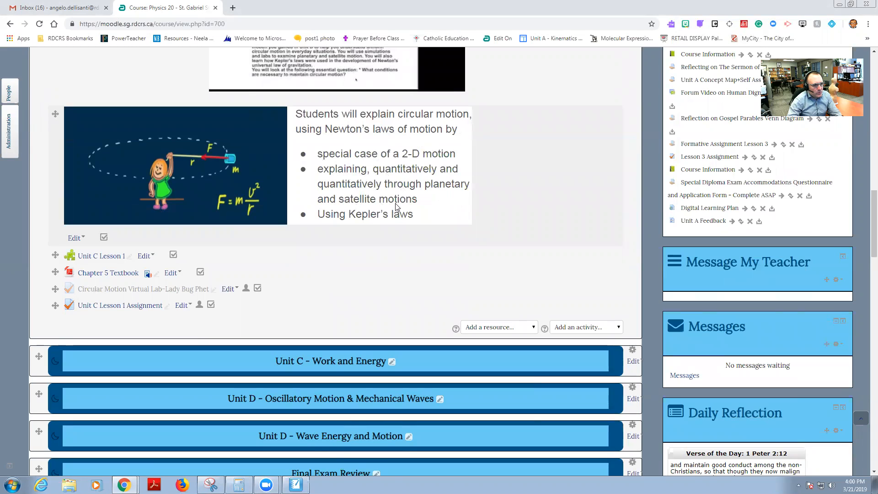
mouse_move(411, 219)
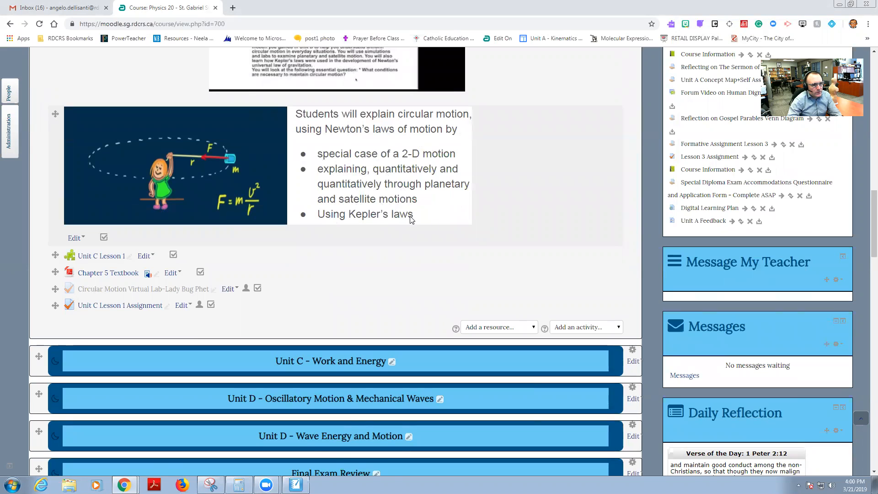
mouse_move(395, 176)
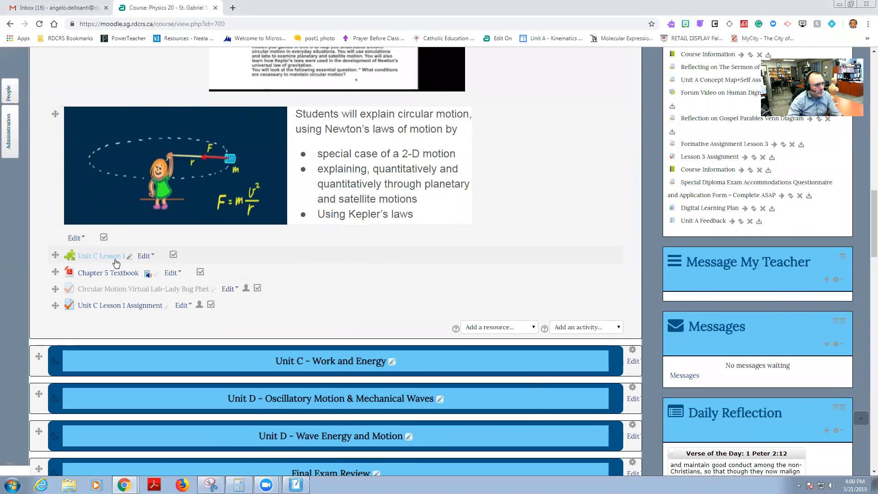
mouse_move(108, 275)
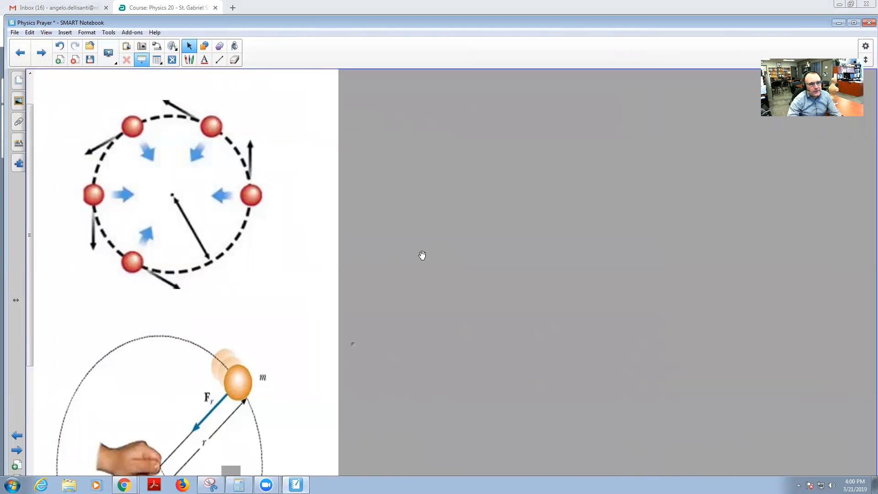
mouse_move(407, 248)
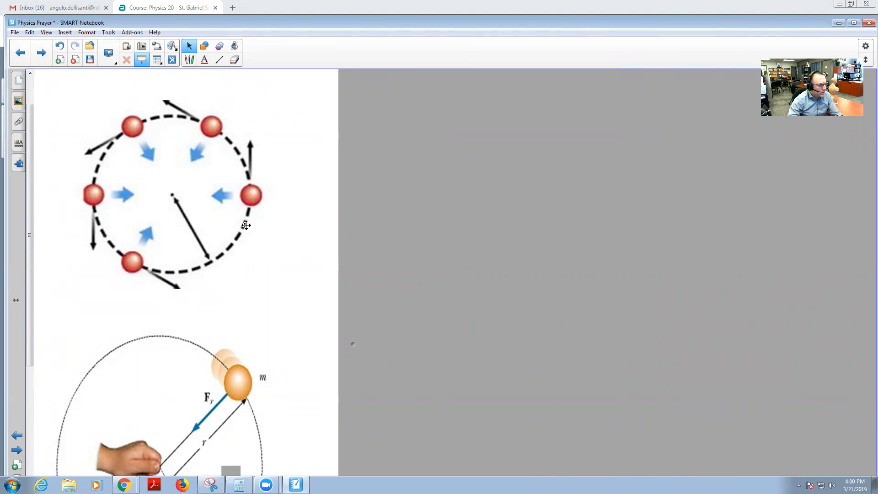
mouse_move(125, 151)
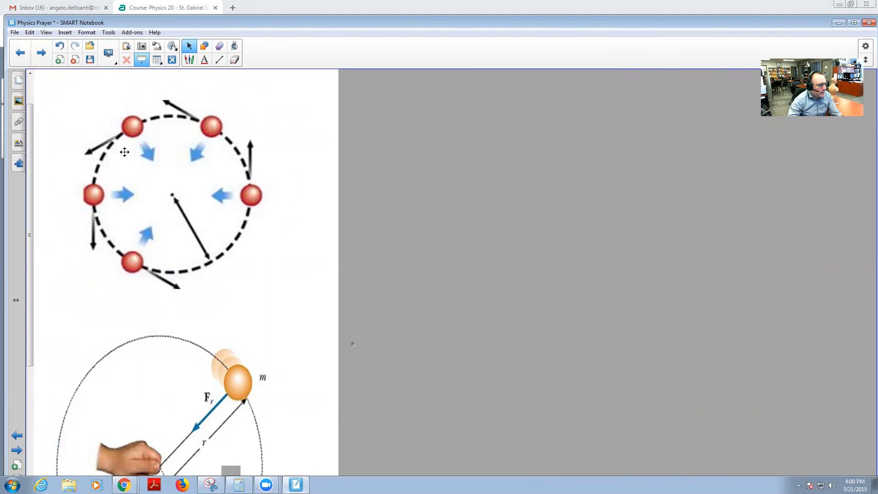
mouse_move(118, 183)
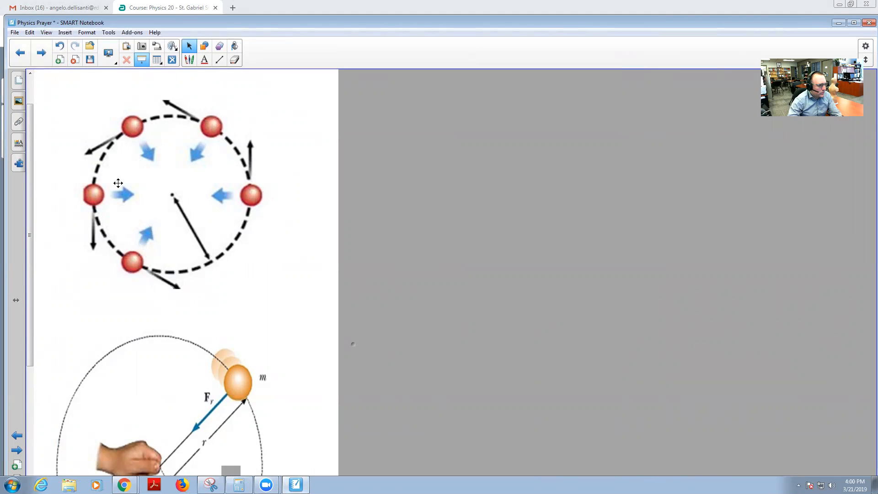
mouse_move(115, 156)
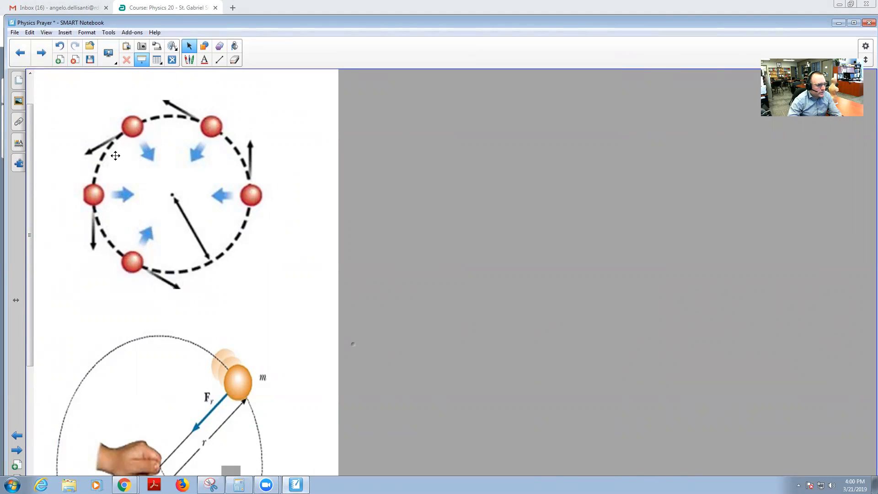
mouse_move(134, 252)
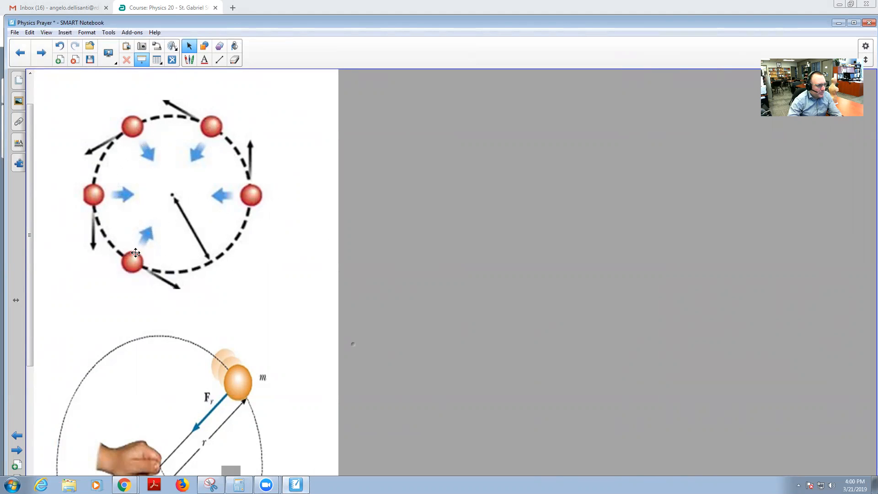
mouse_move(174, 195)
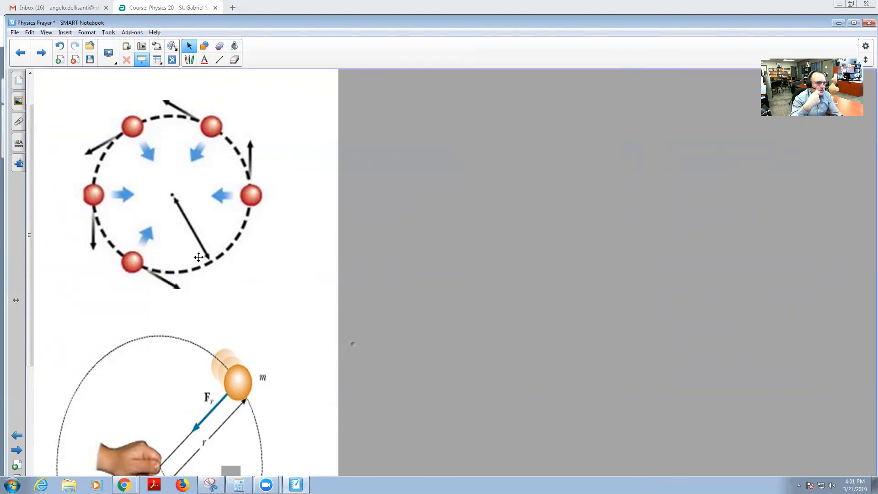
mouse_move(76, 133)
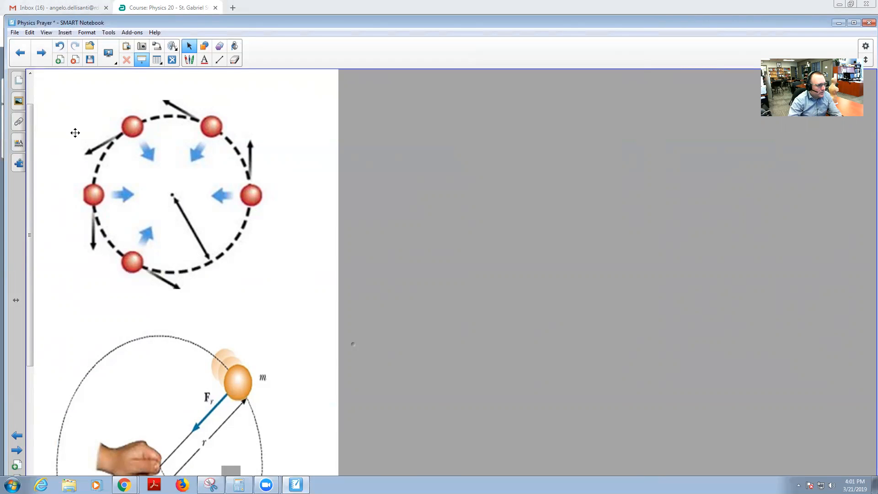
mouse_move(262, 217)
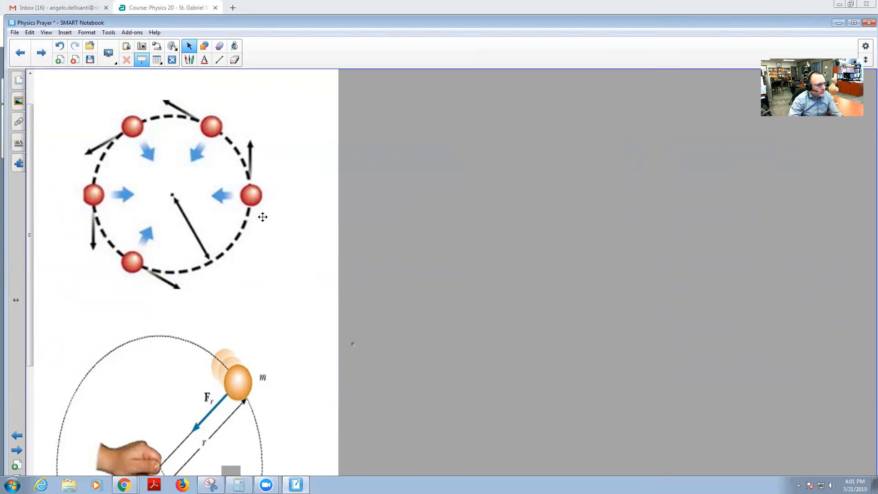
scroll(down, 3)
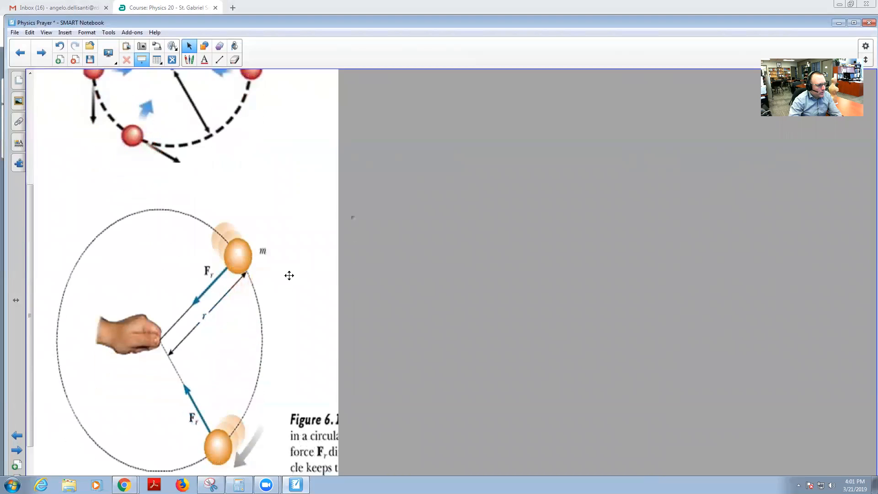
scroll(down, 3)
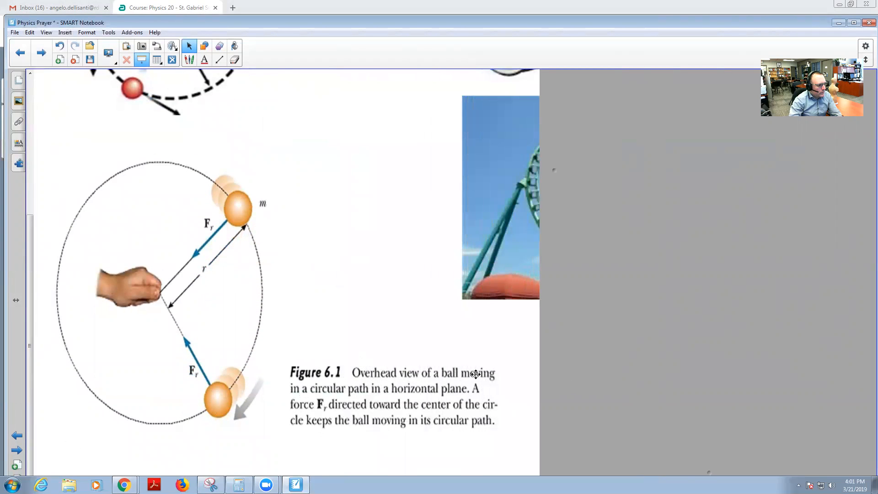
mouse_move(290, 257)
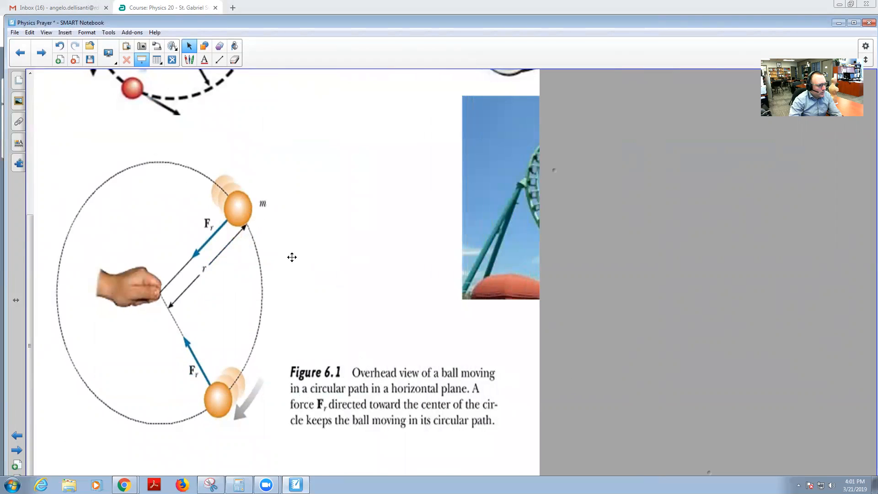
mouse_move(129, 409)
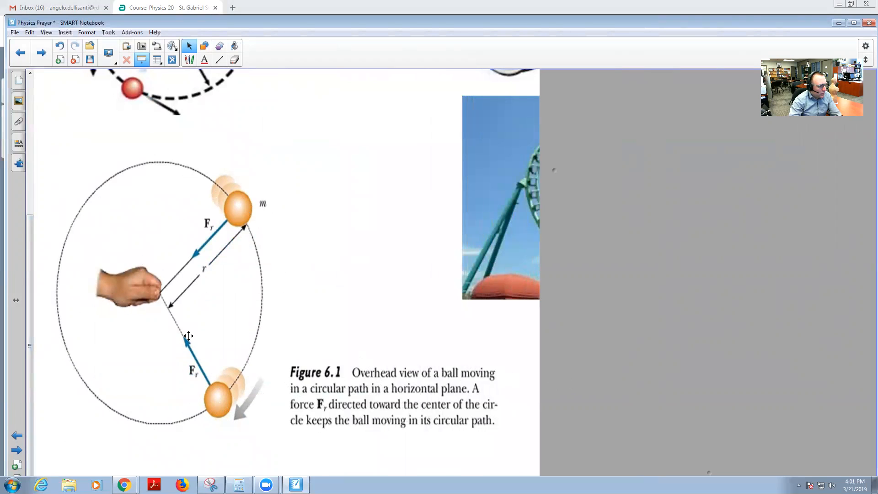
mouse_move(158, 291)
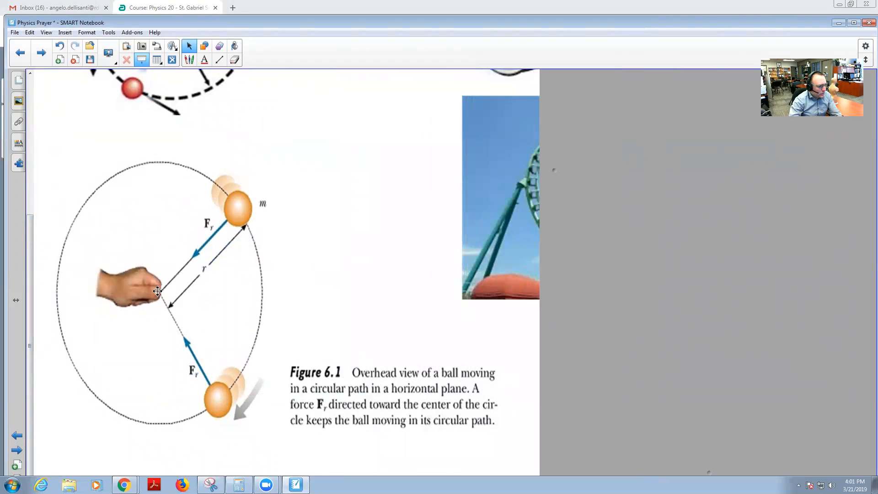
mouse_move(224, 417)
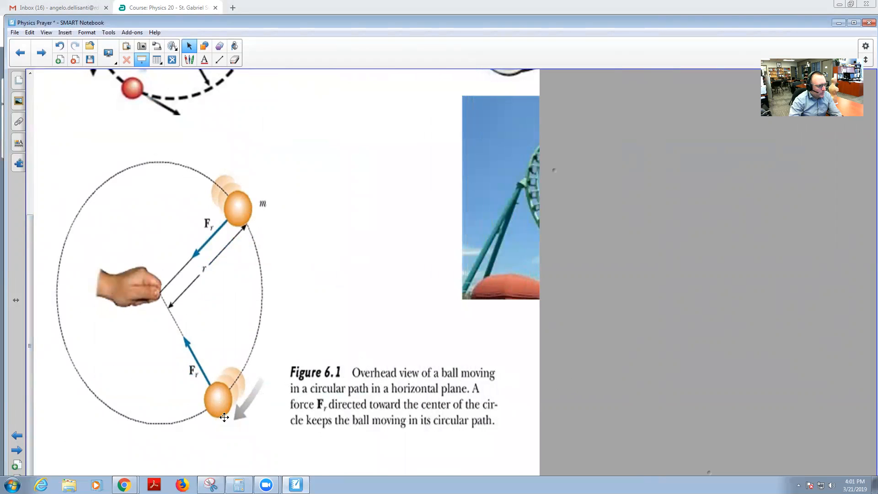
mouse_move(235, 173)
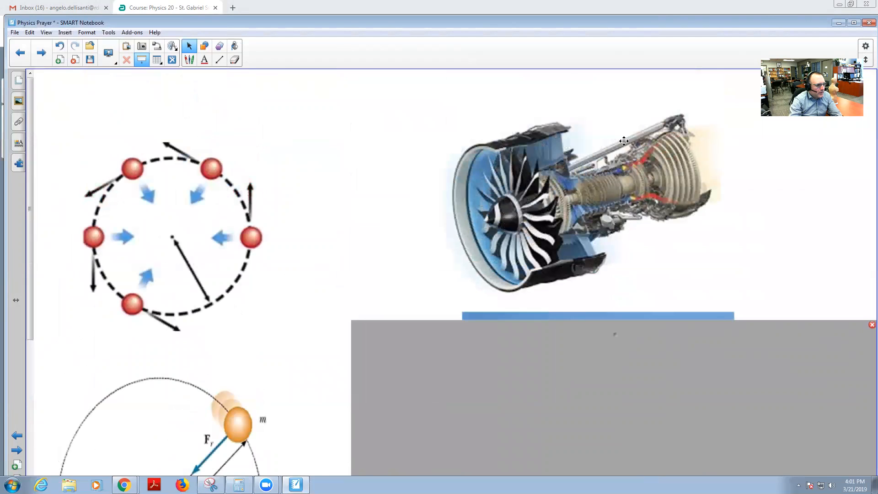
mouse_move(477, 211)
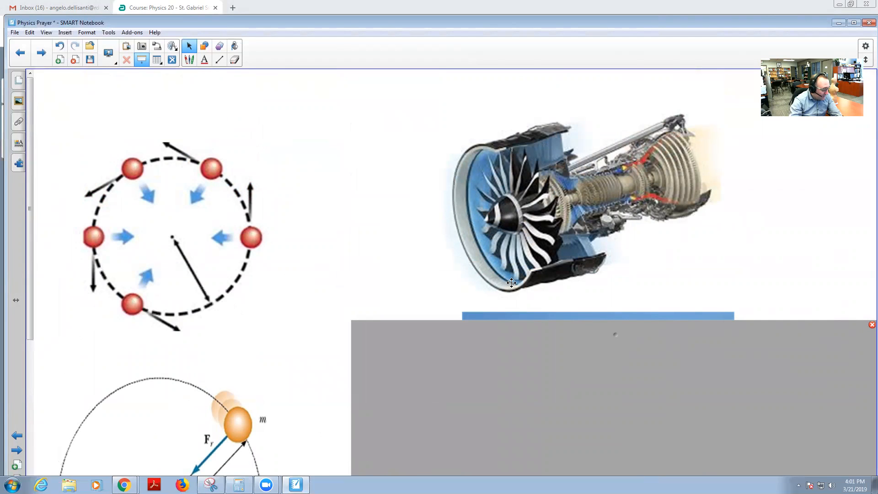
mouse_move(542, 211)
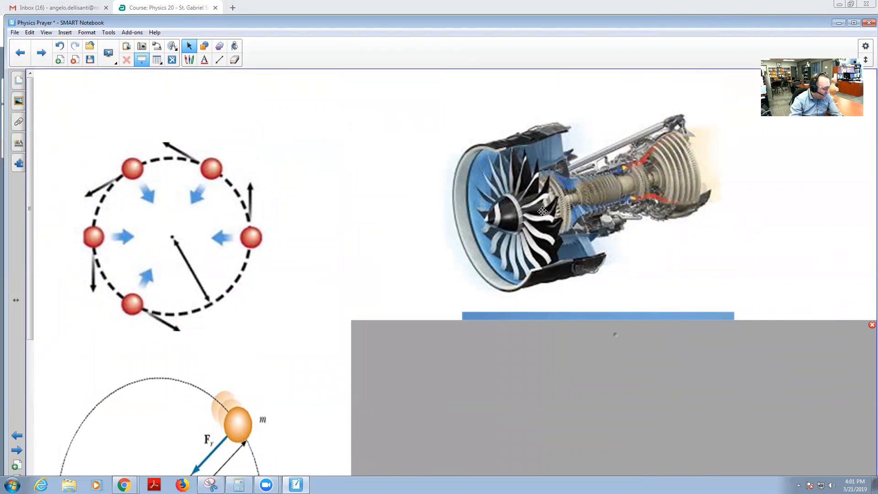
mouse_move(537, 271)
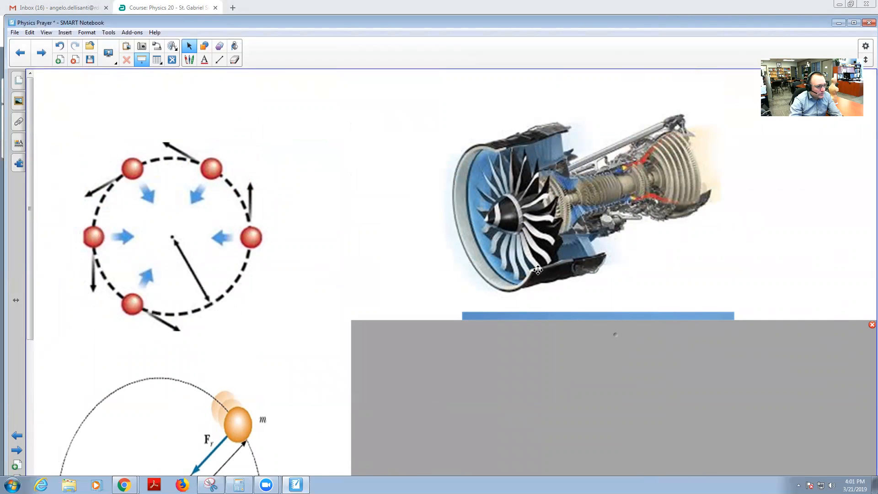
mouse_move(581, 188)
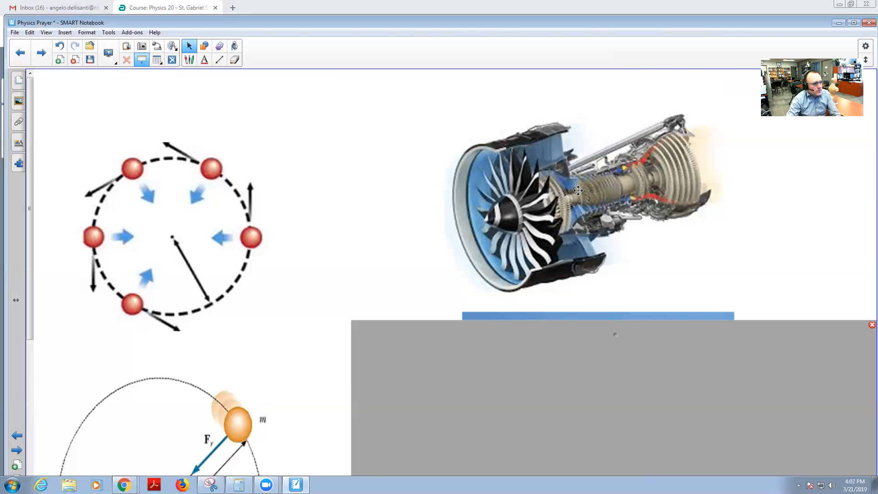
Scroll further so the roller-coaster loop photo is uncovered beneath the jet engine
scroll(down, 3)
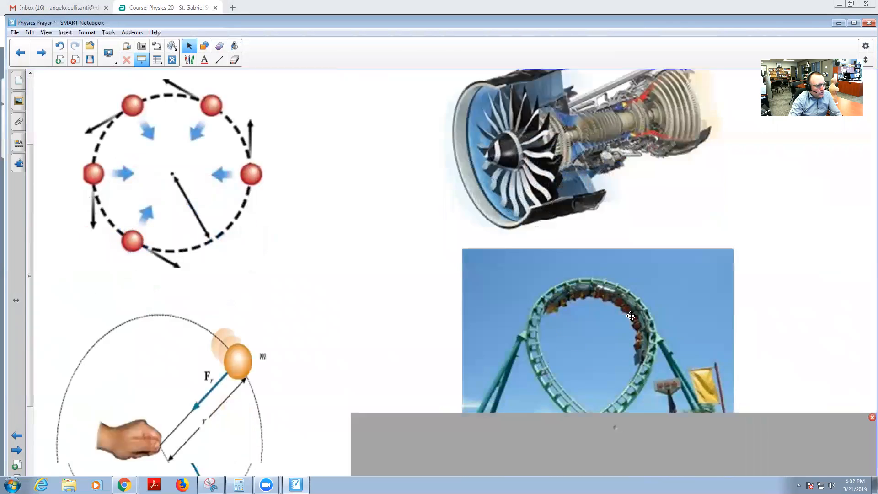
scroll(down, 3)
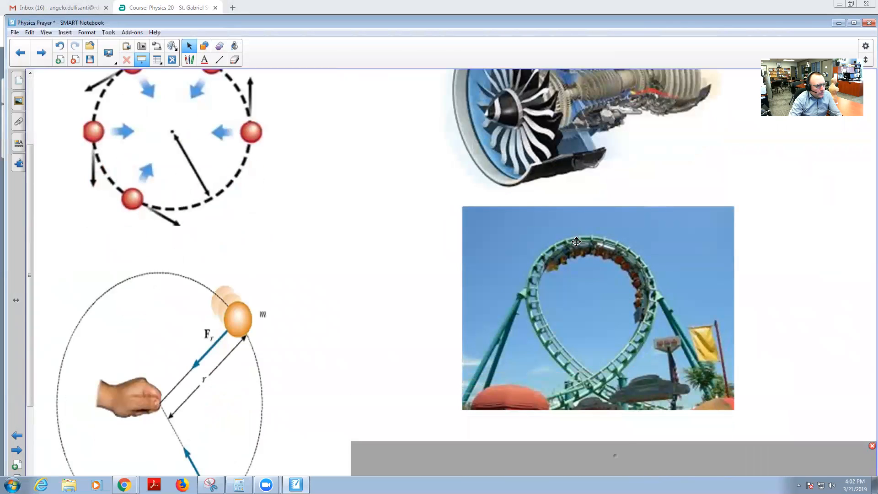
mouse_move(610, 425)
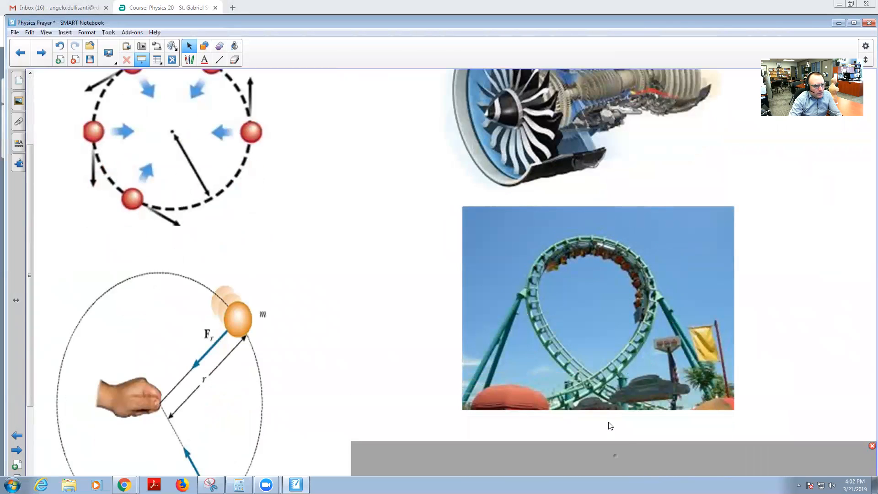
mouse_move(657, 328)
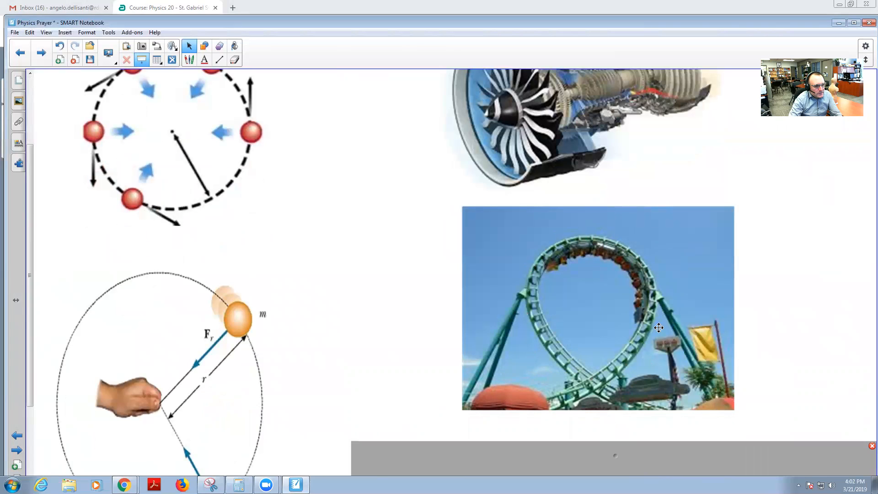
mouse_move(540, 311)
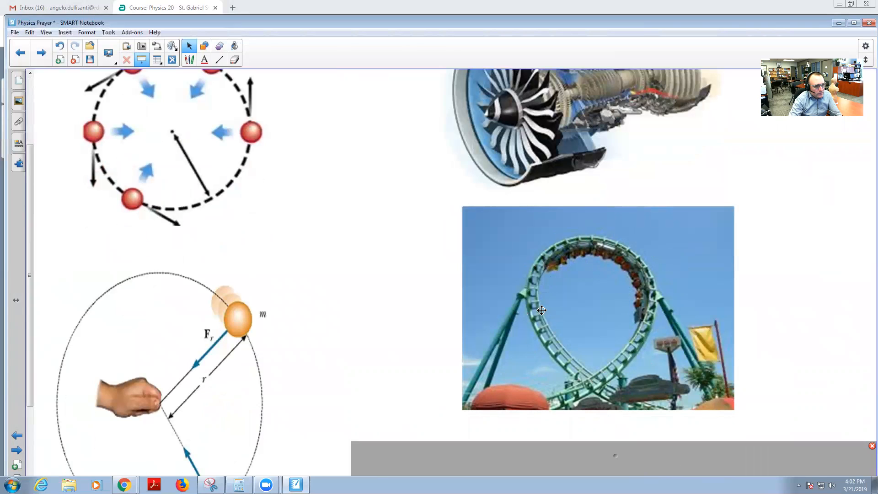
mouse_move(606, 243)
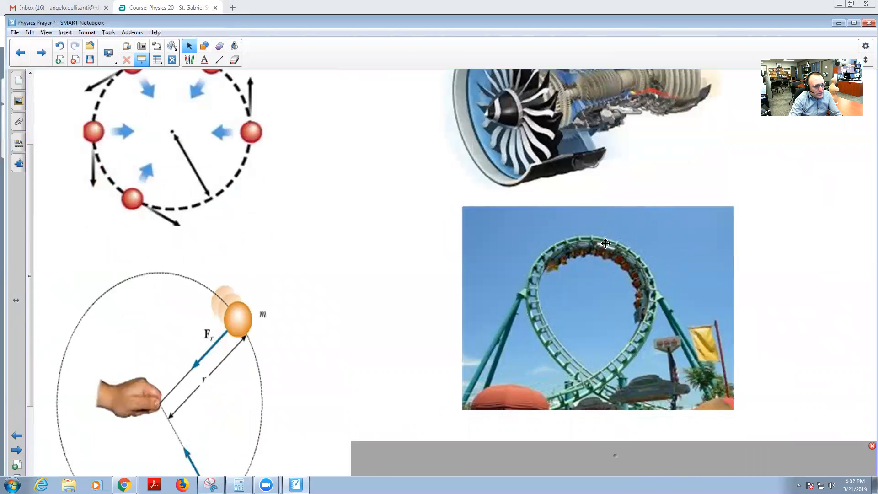
mouse_move(591, 313)
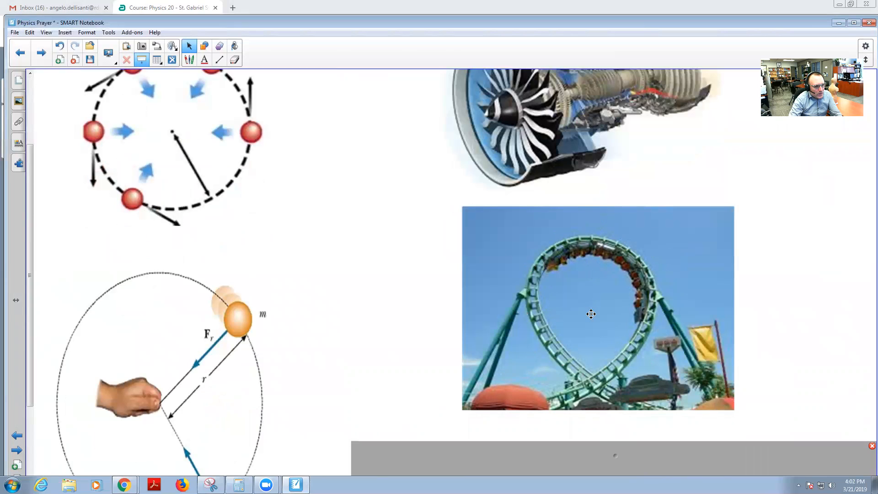
mouse_move(584, 187)
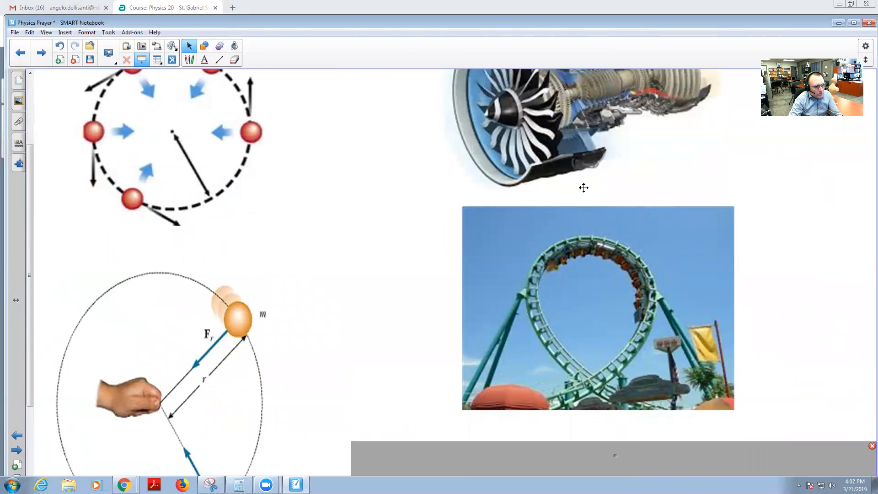
mouse_move(557, 294)
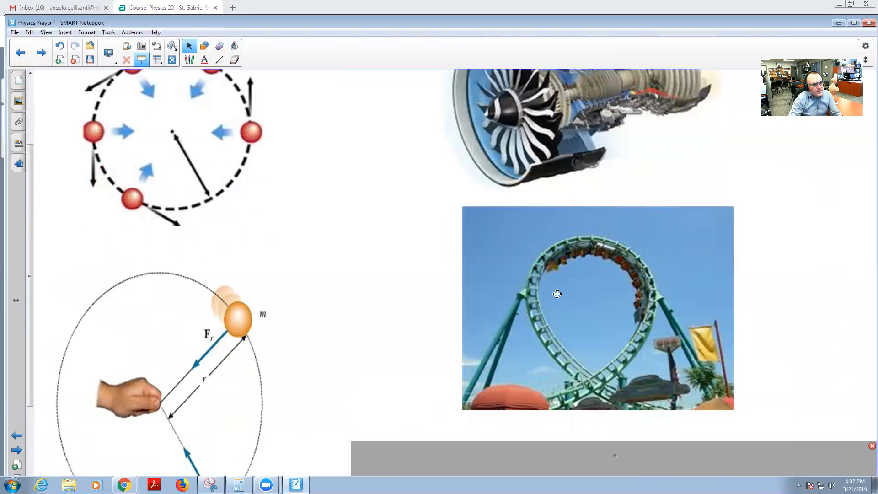
mouse_move(592, 250)
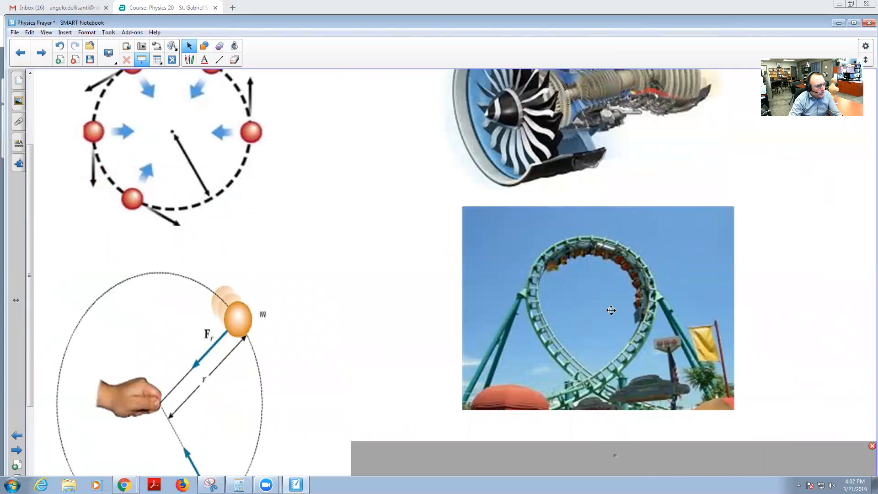
mouse_move(232, 462)
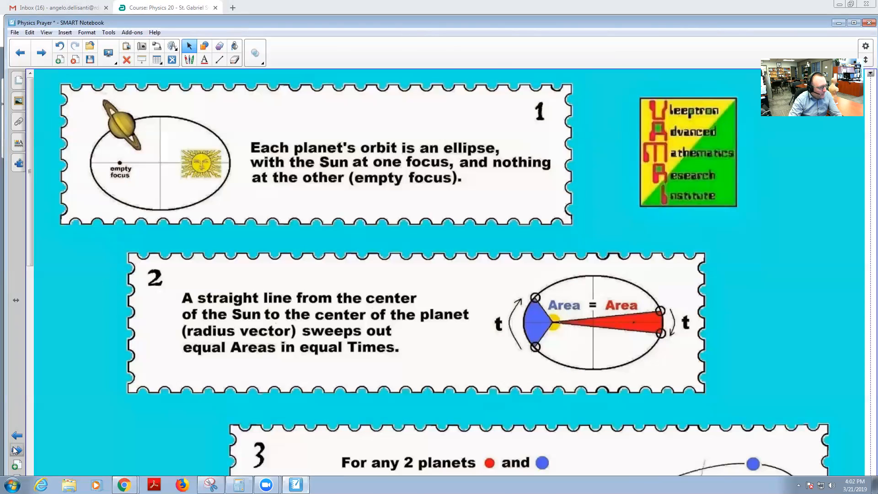
mouse_move(141, 59)
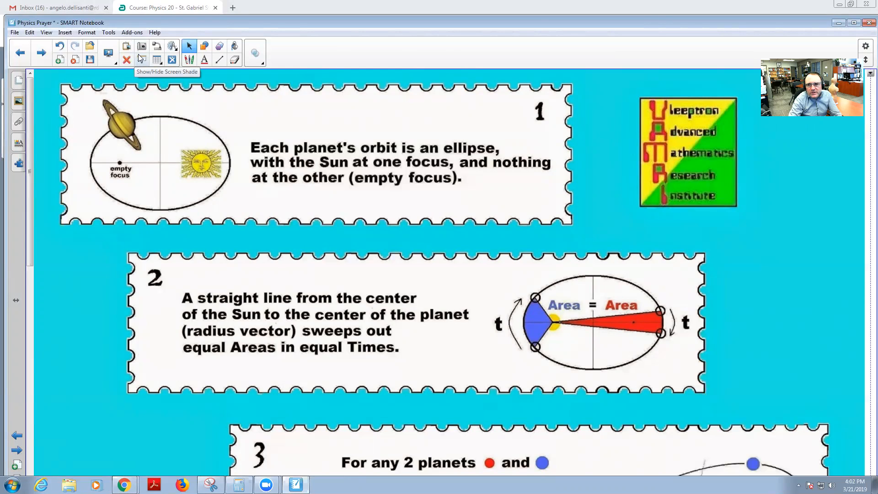
mouse_move(139, 57)
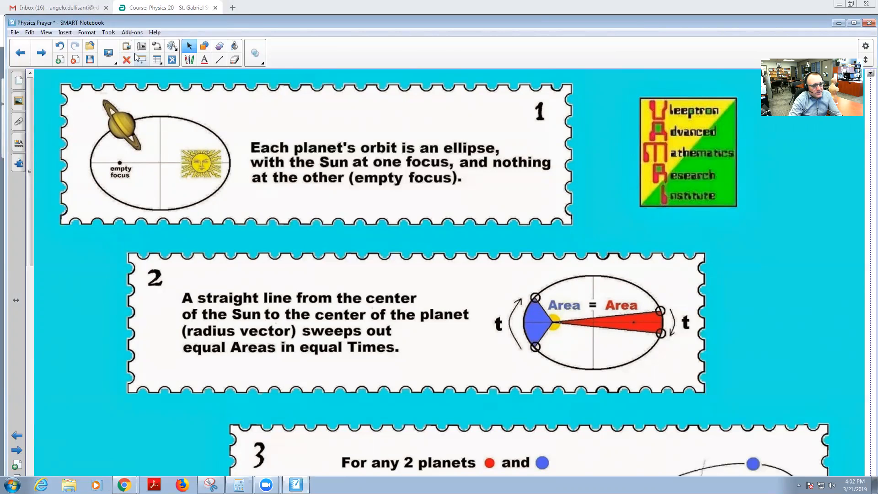
mouse_move(141, 46)
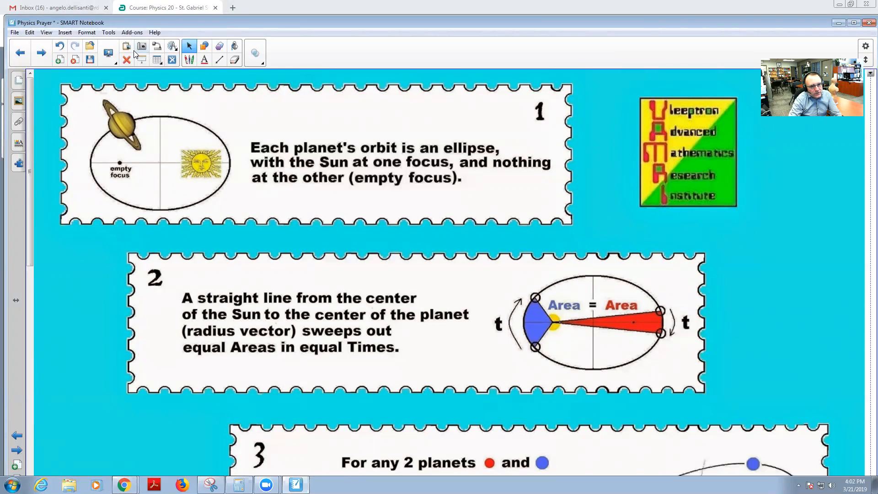
mouse_move(141, 61)
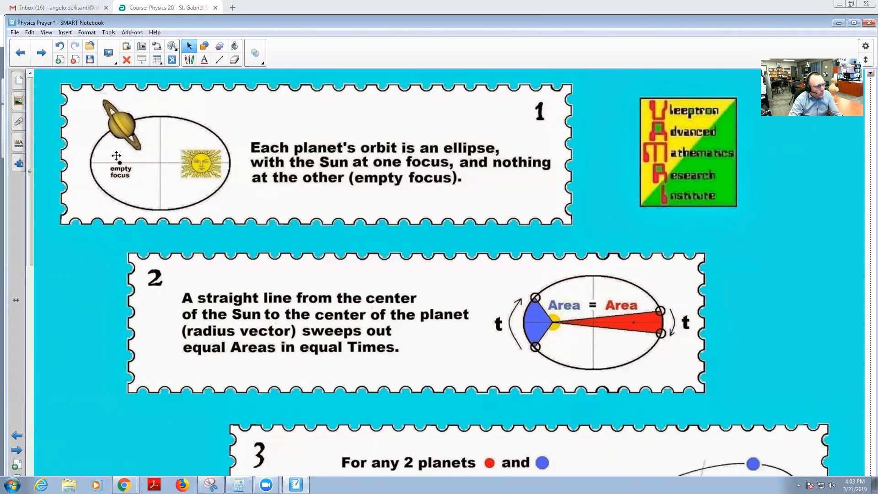
mouse_move(218, 298)
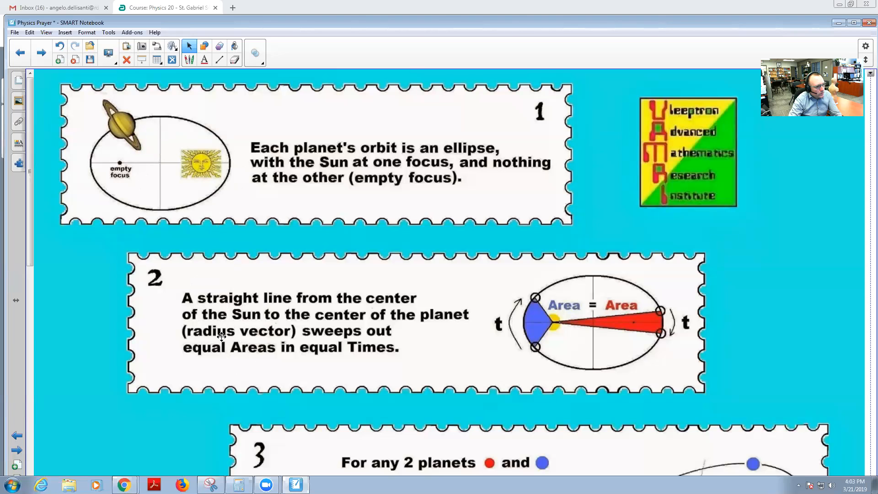
mouse_move(546, 350)
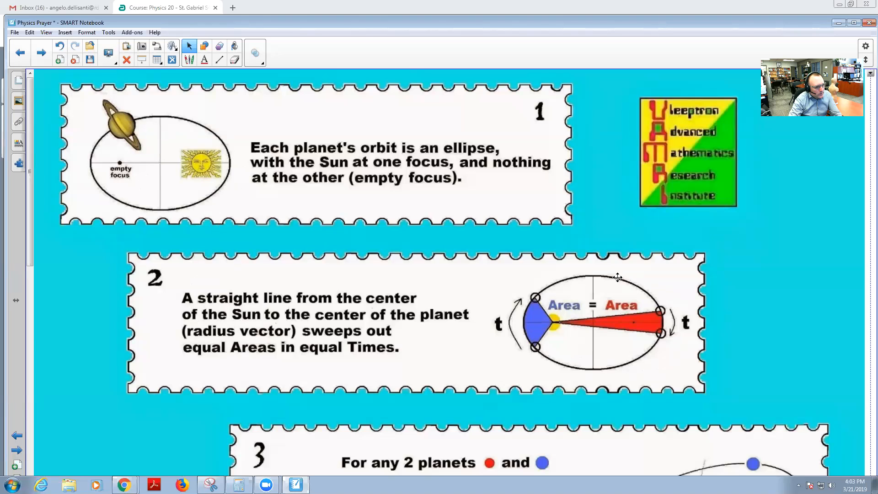
mouse_move(549, 370)
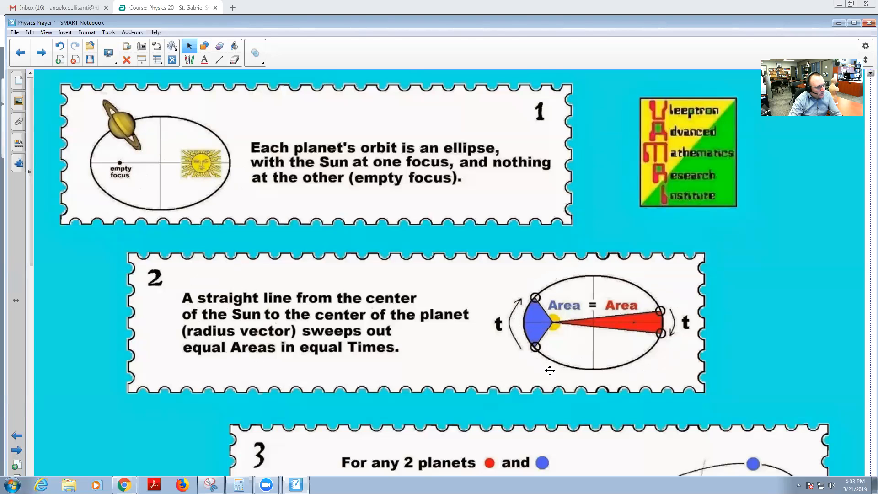
mouse_move(406, 392)
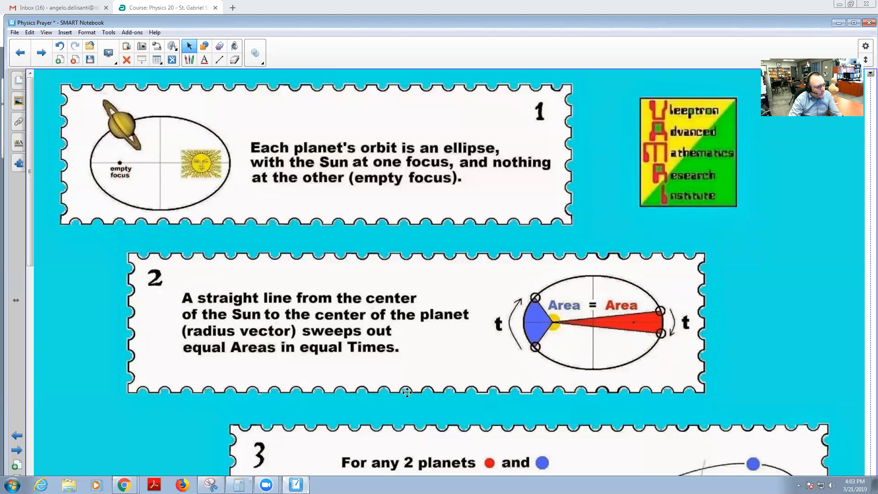
Scroll the Kepler's laws page down to the third law on periods and semimajor axes
scroll(down, 3)
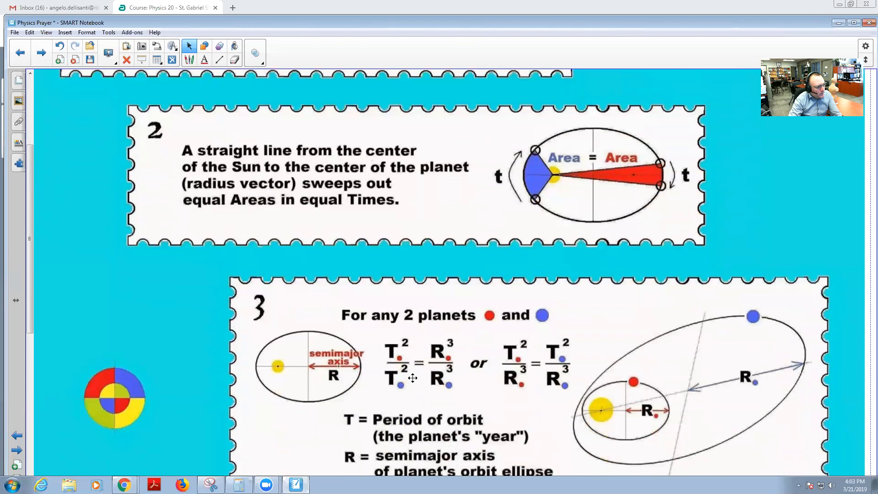
scroll(up, 3)
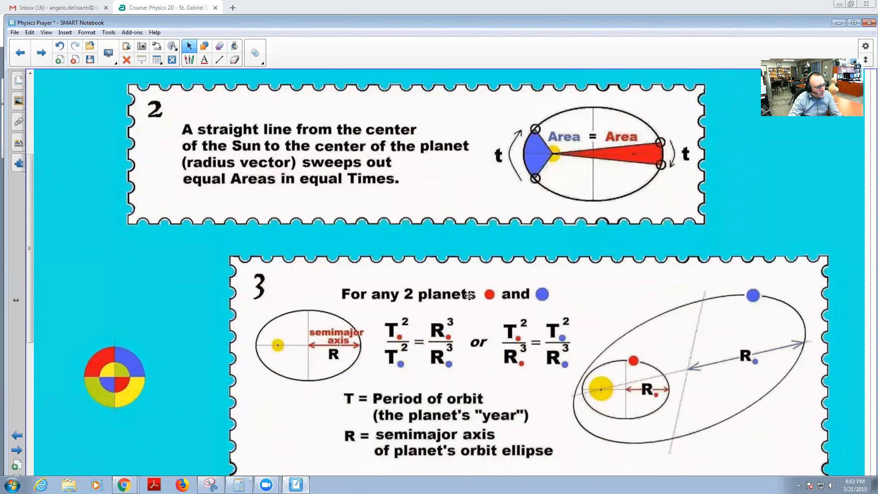
mouse_move(413, 324)
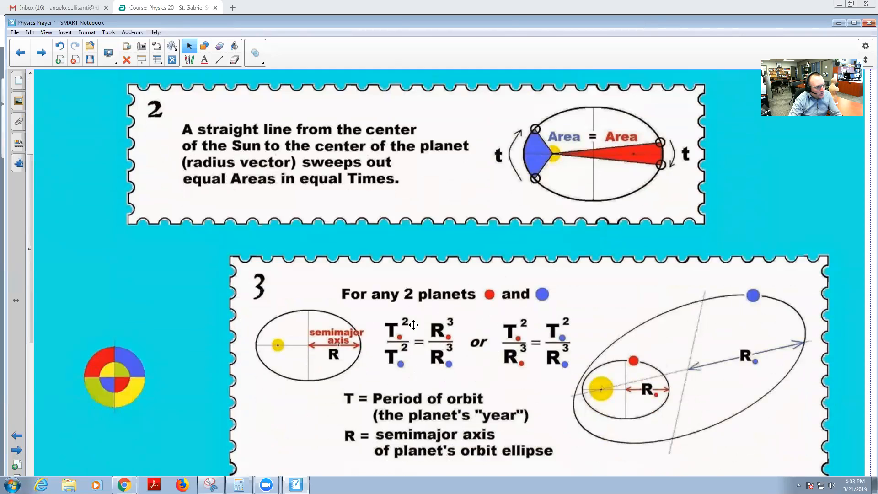
mouse_move(399, 326)
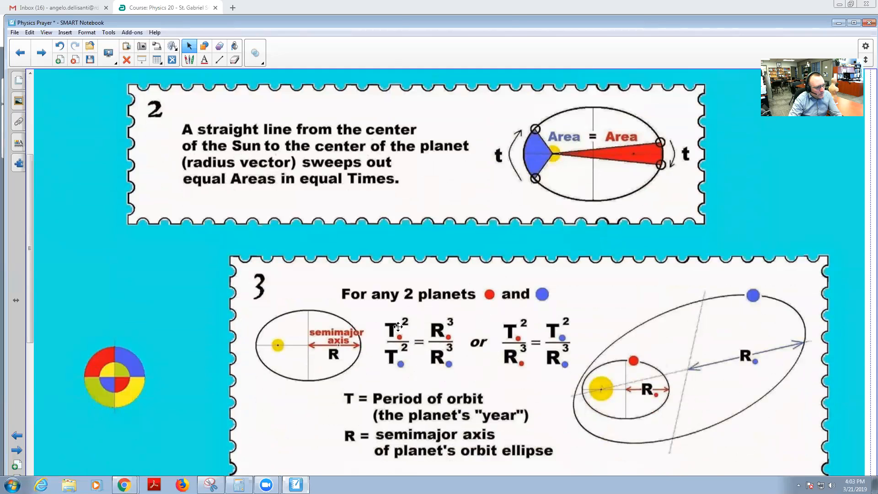
mouse_move(406, 322)
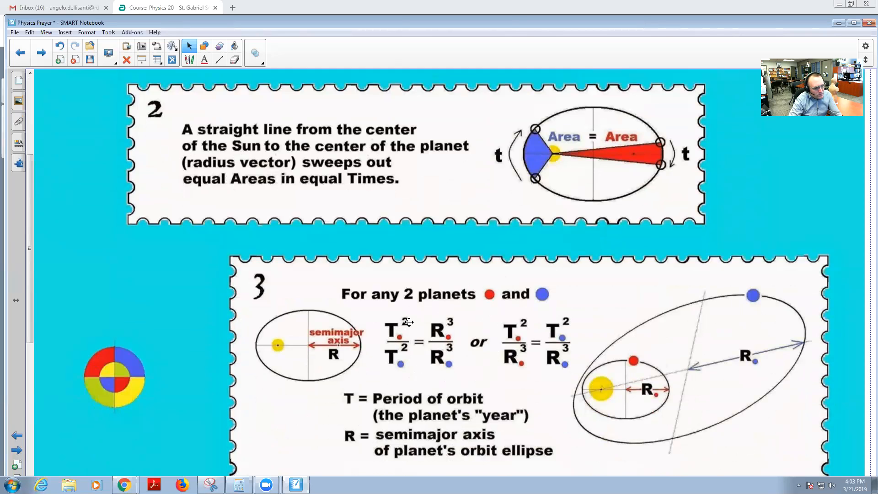
mouse_move(762, 401)
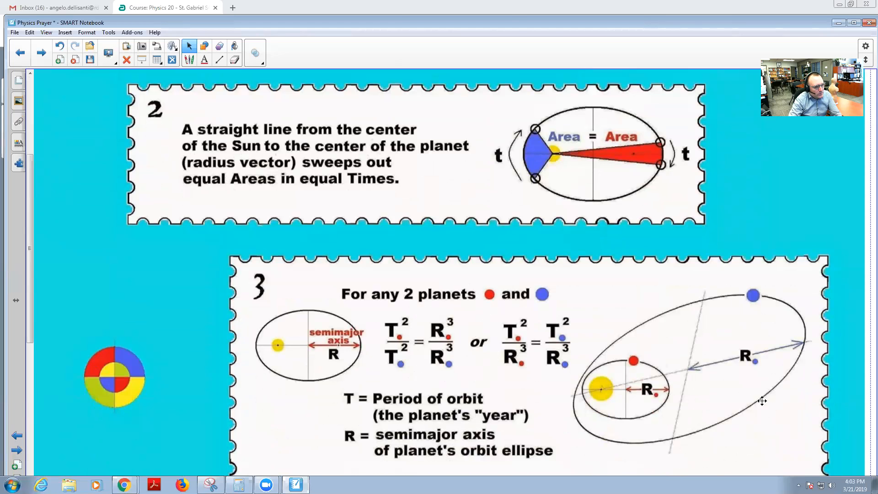
mouse_move(418, 315)
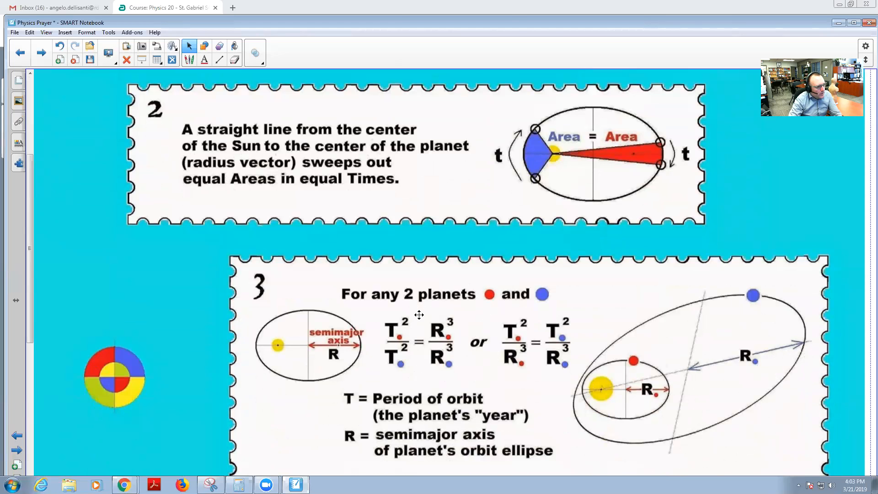
mouse_move(446, 331)
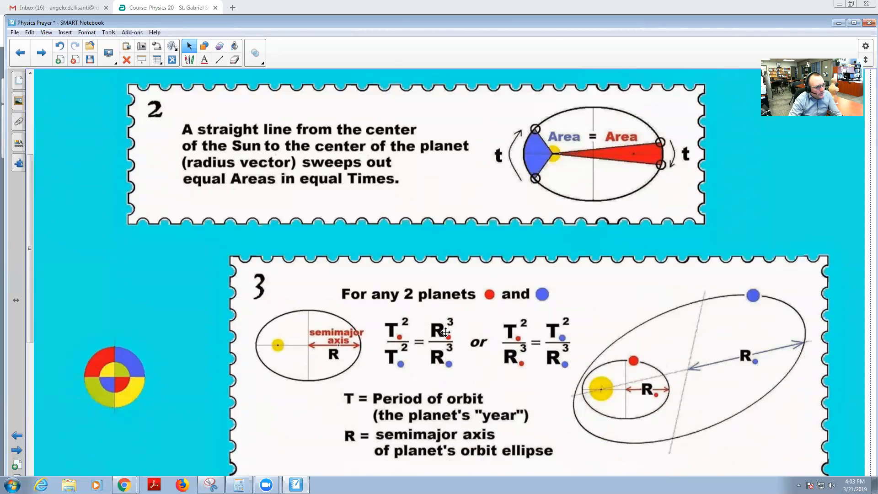
mouse_move(454, 409)
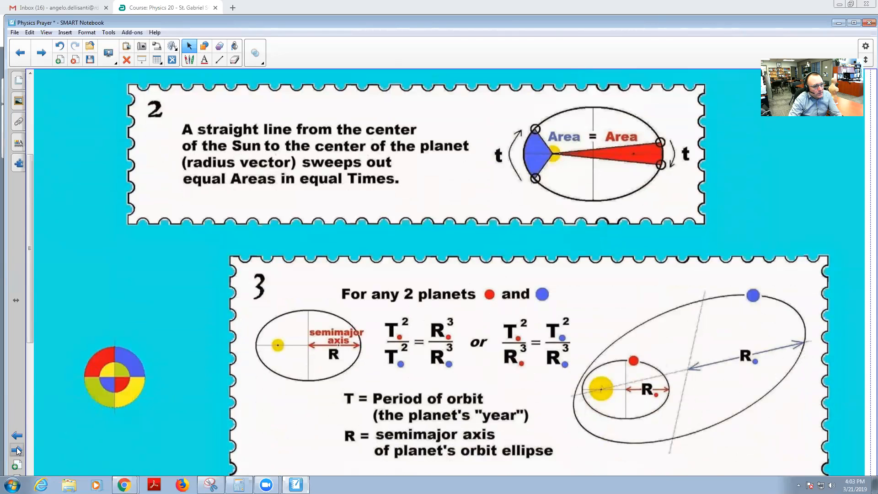
mouse_move(378, 364)
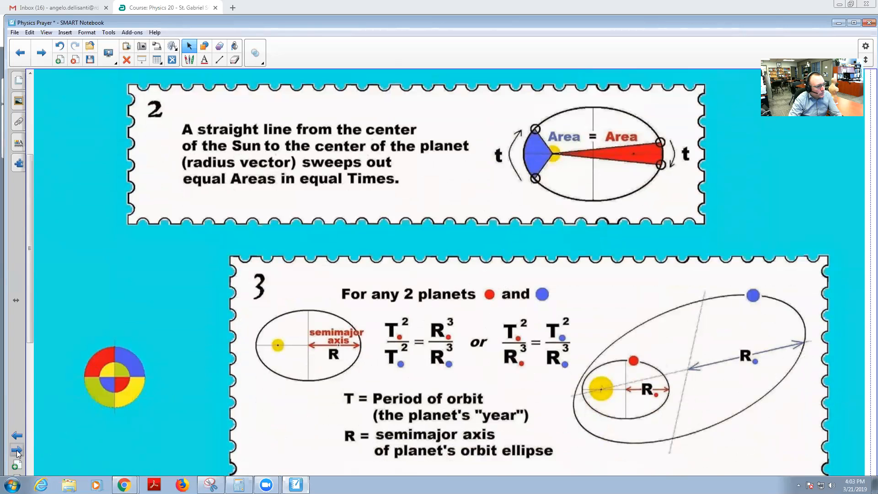
Advance to the page of circular-motion images with the fairground rides and rotating-rings illusion
click(17, 448)
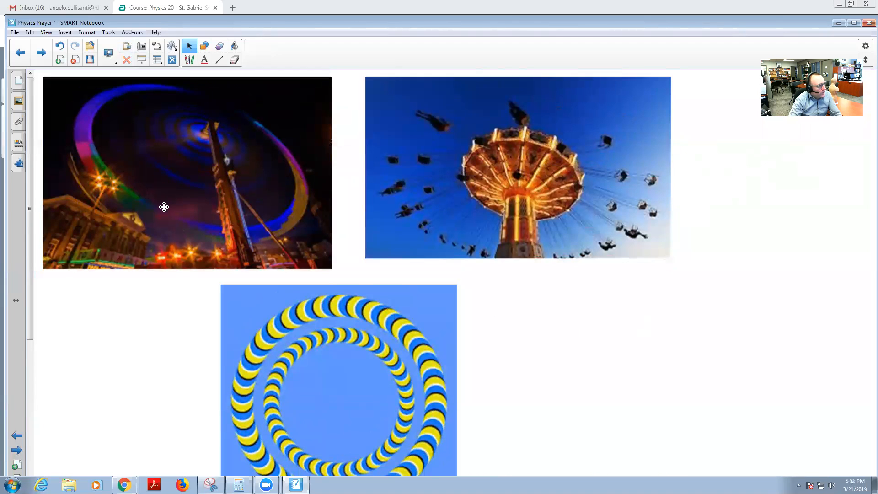
mouse_move(137, 132)
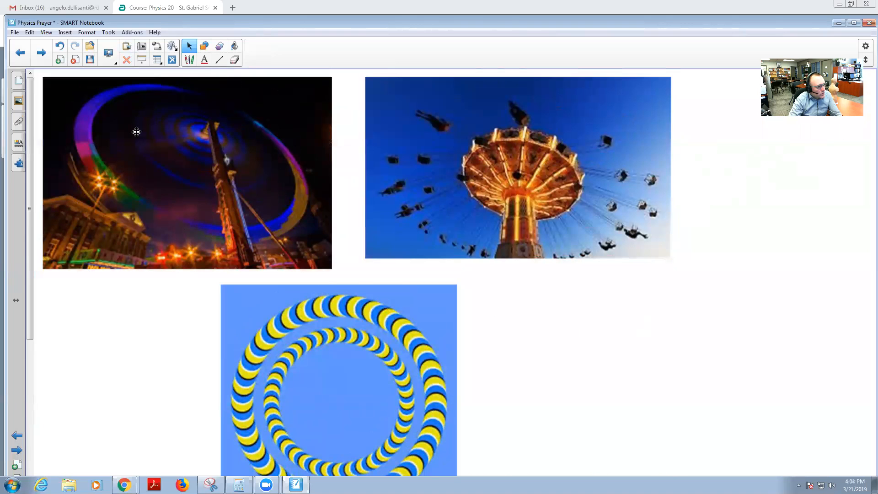
mouse_move(142, 191)
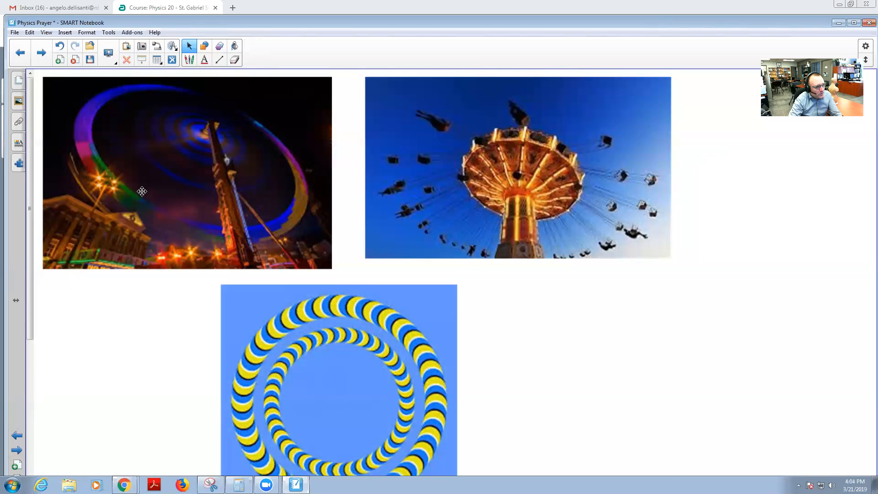
mouse_move(176, 234)
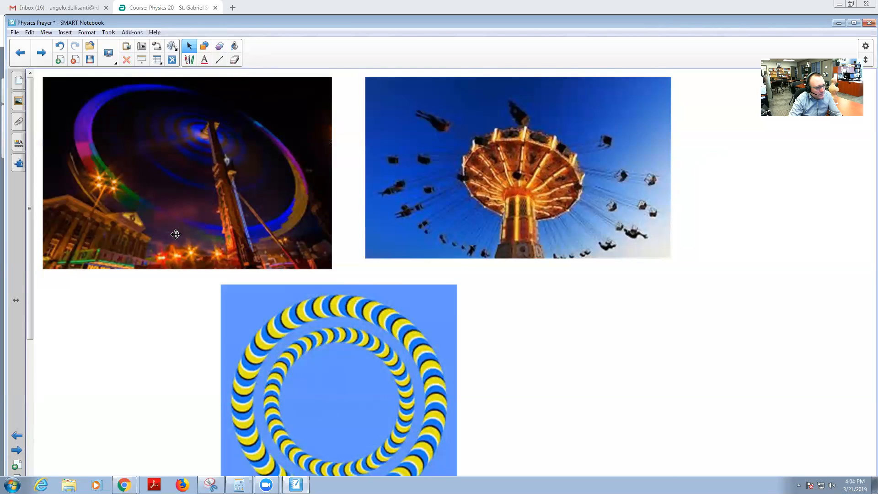
mouse_move(290, 165)
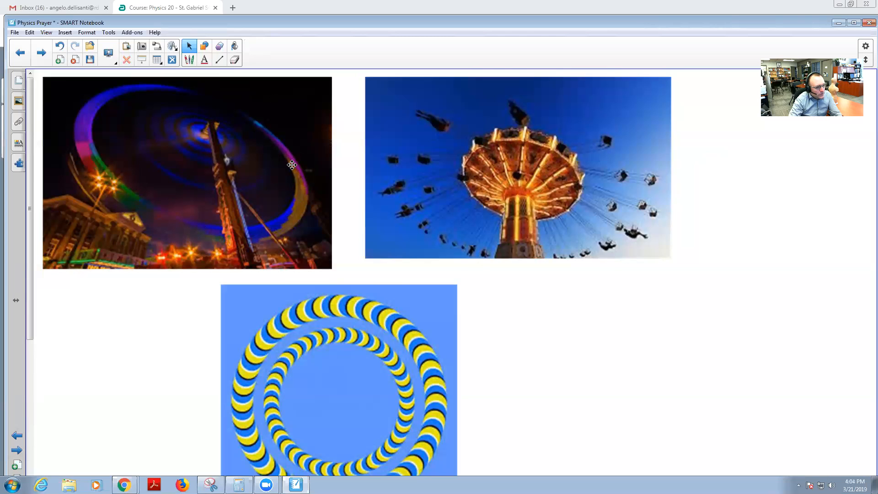
mouse_move(304, 165)
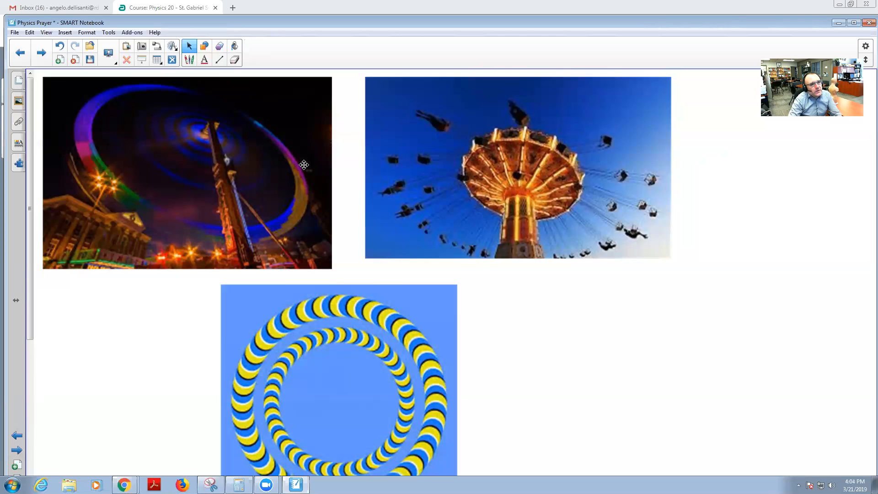
mouse_move(311, 159)
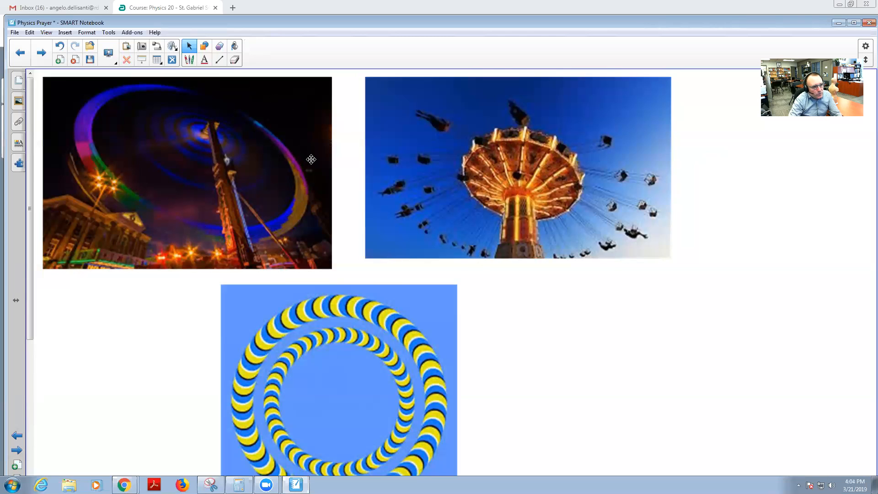
mouse_move(570, 250)
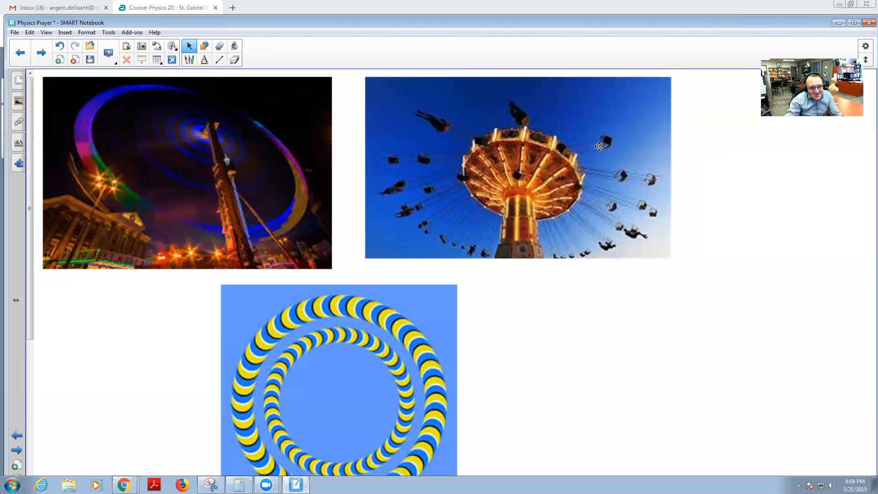
mouse_move(575, 163)
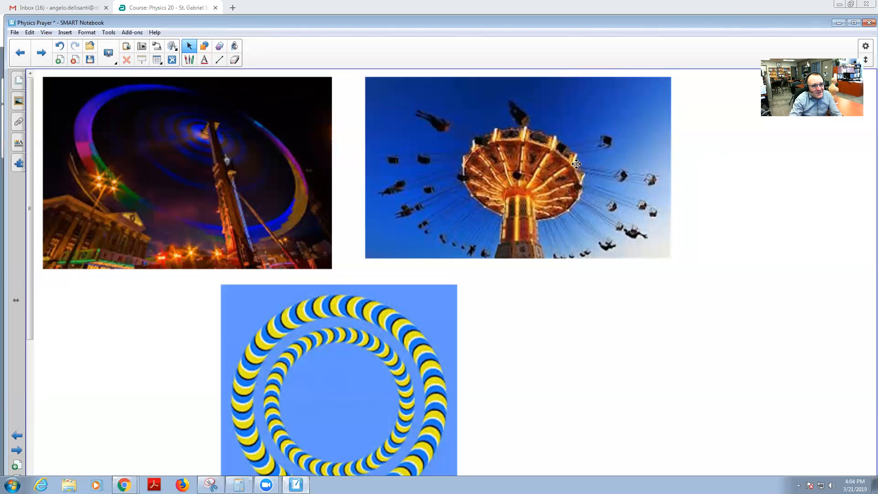
mouse_move(575, 200)
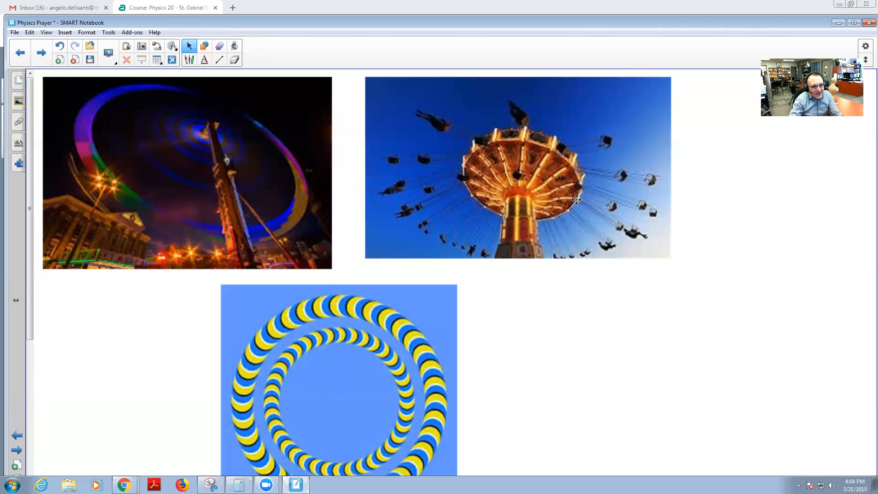
mouse_move(565, 221)
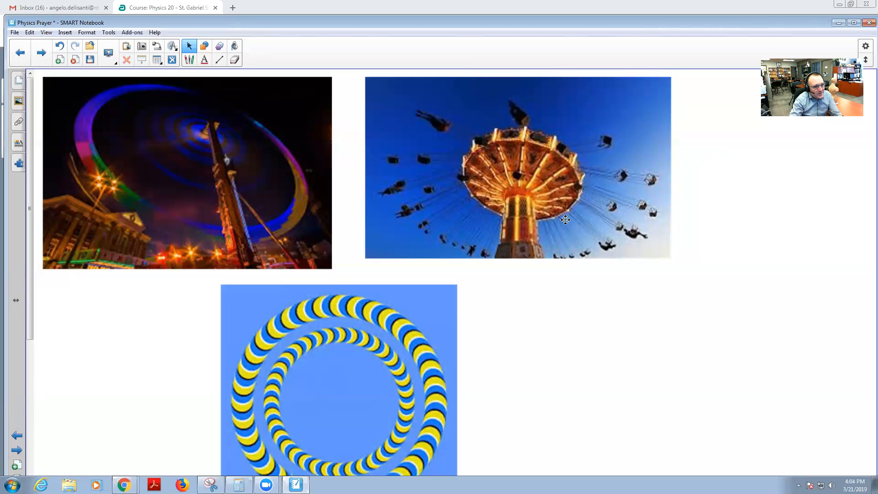
mouse_move(550, 244)
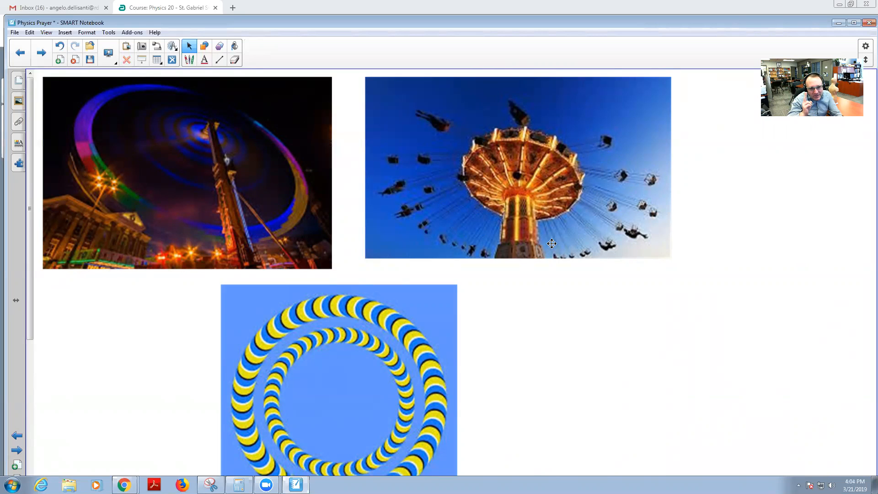
mouse_move(343, 399)
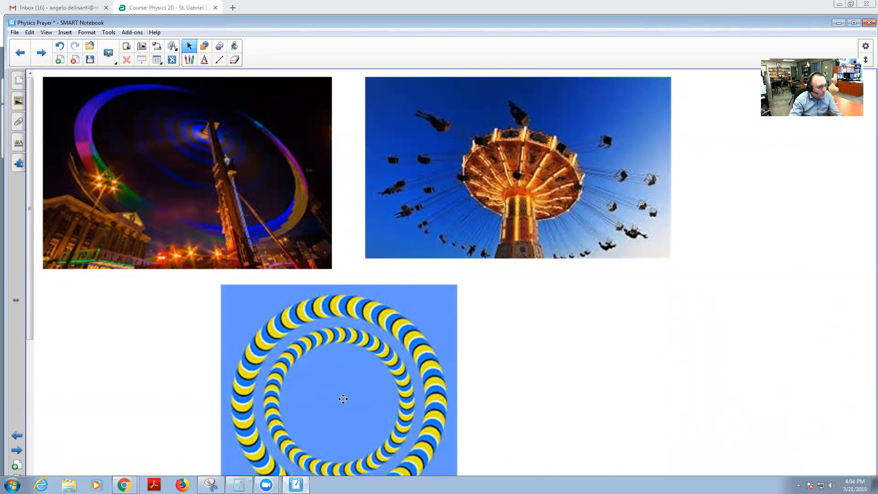
scroll(down, 3)
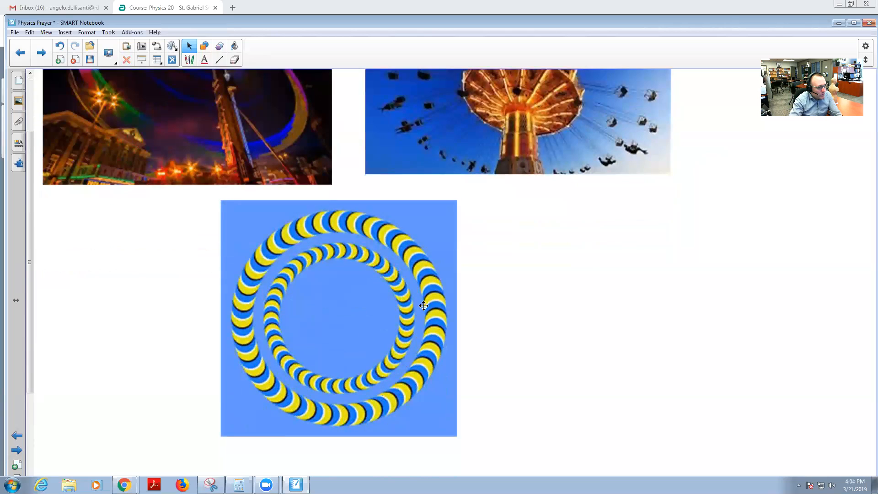
mouse_move(405, 355)
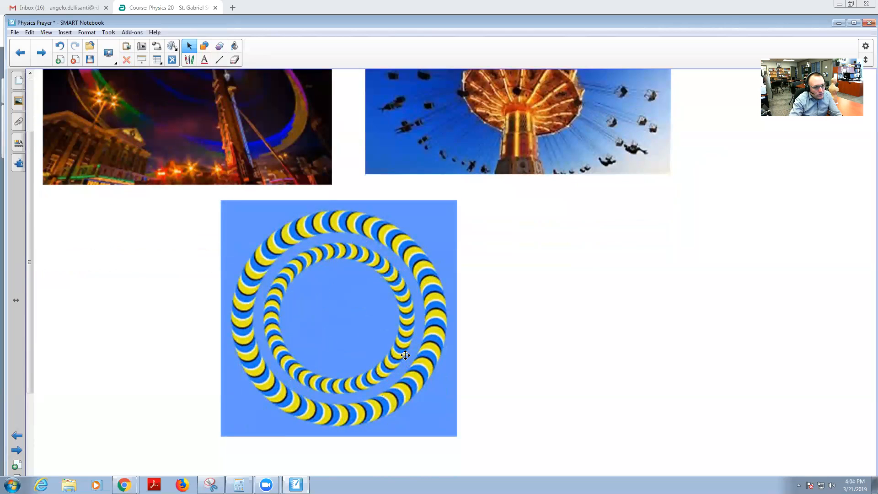
mouse_move(407, 352)
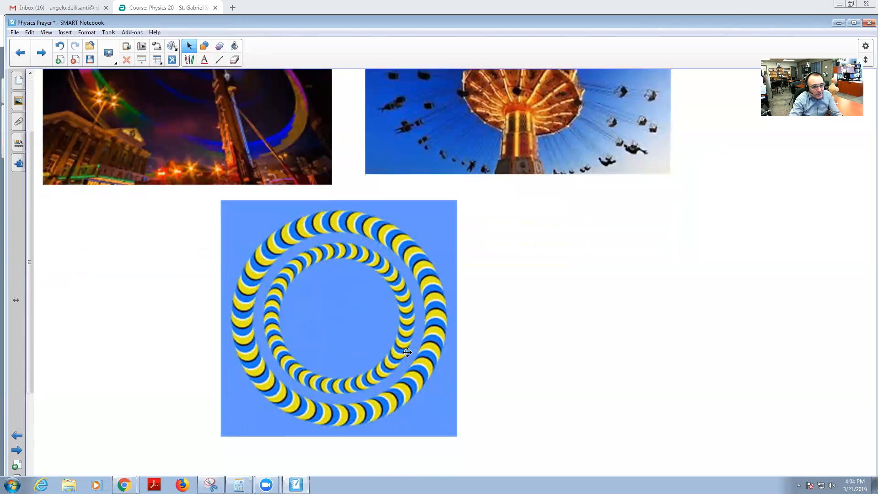
mouse_move(319, 286)
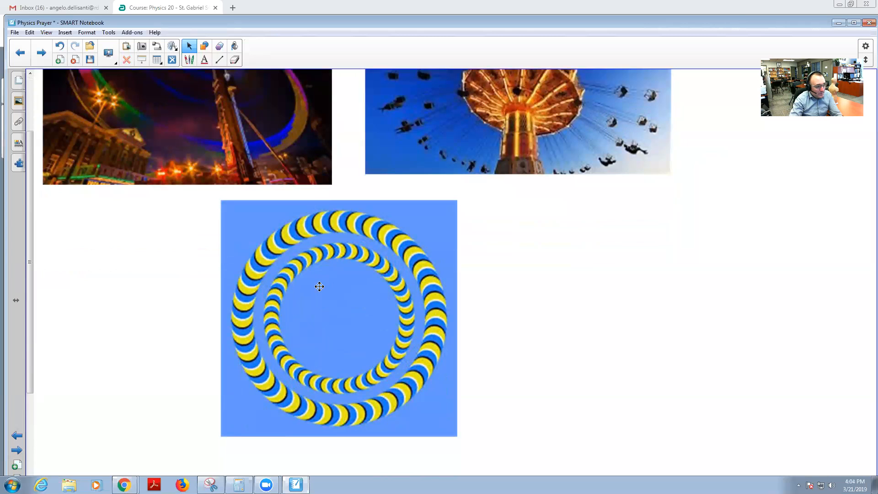
mouse_move(376, 342)
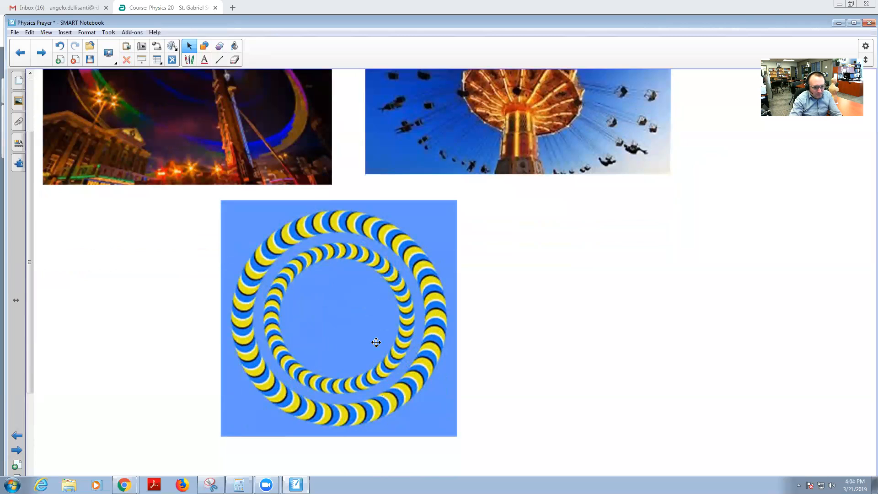
mouse_move(181, 286)
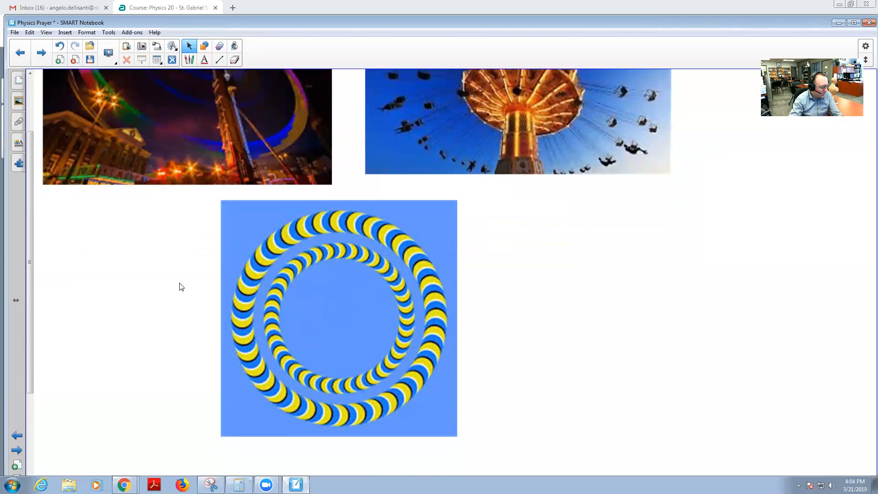
mouse_move(408, 271)
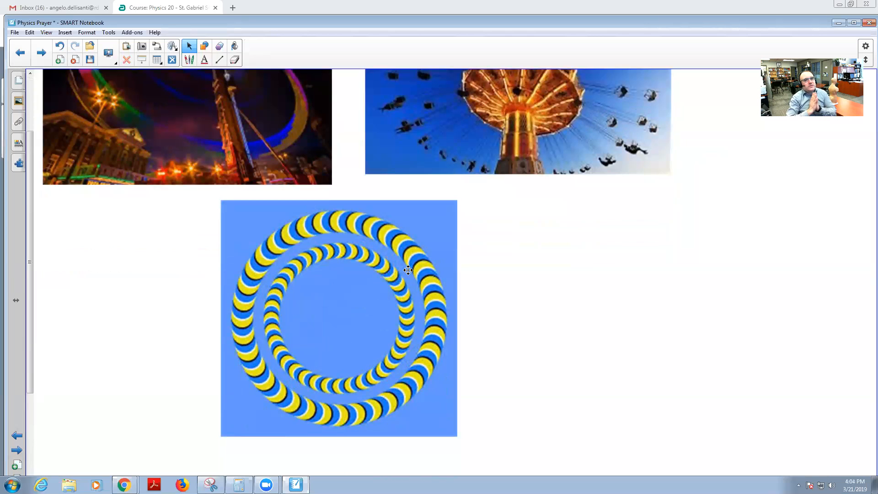